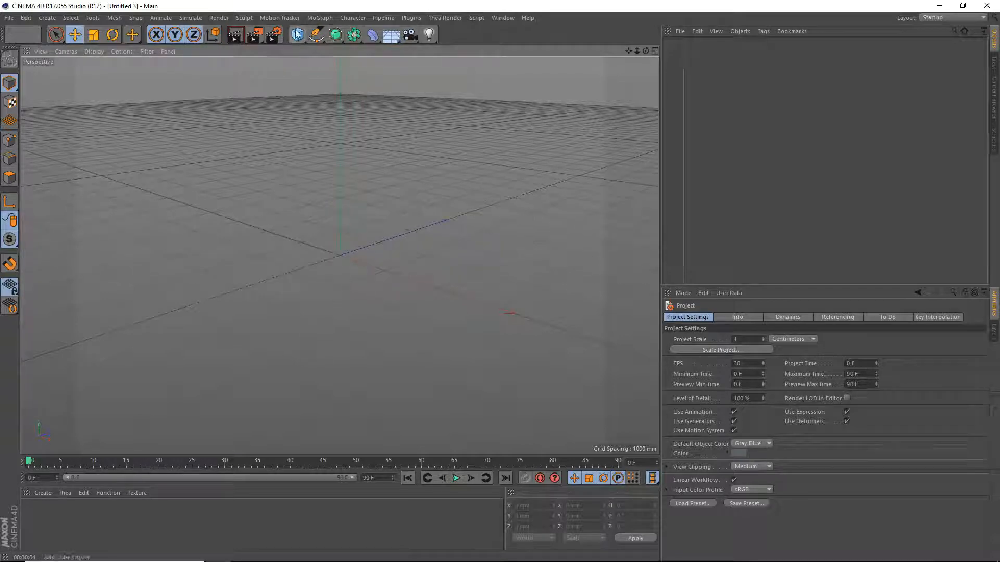
- Add a Plane primitive to the empty scene to serve as the floor
click(296, 34)
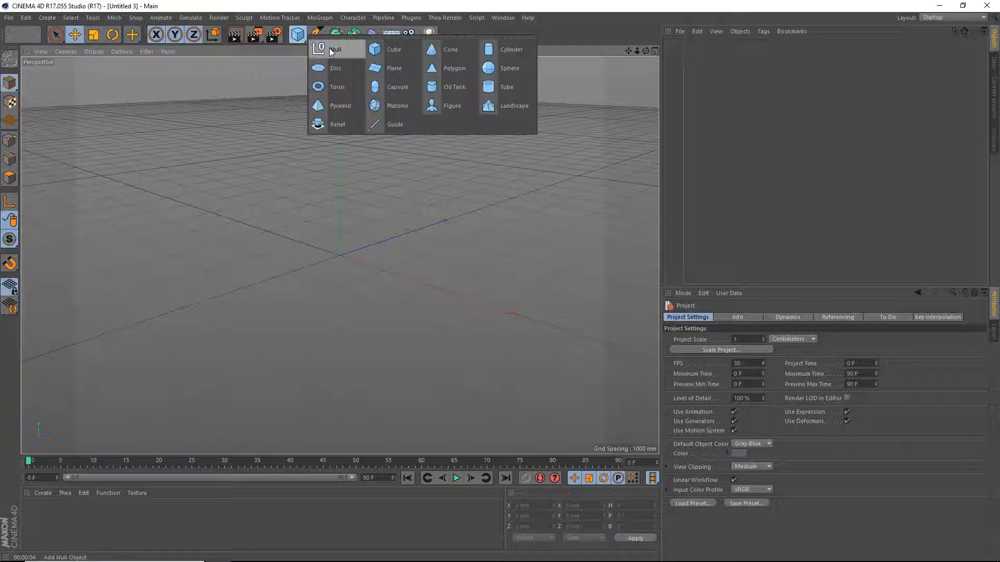
click(393, 68)
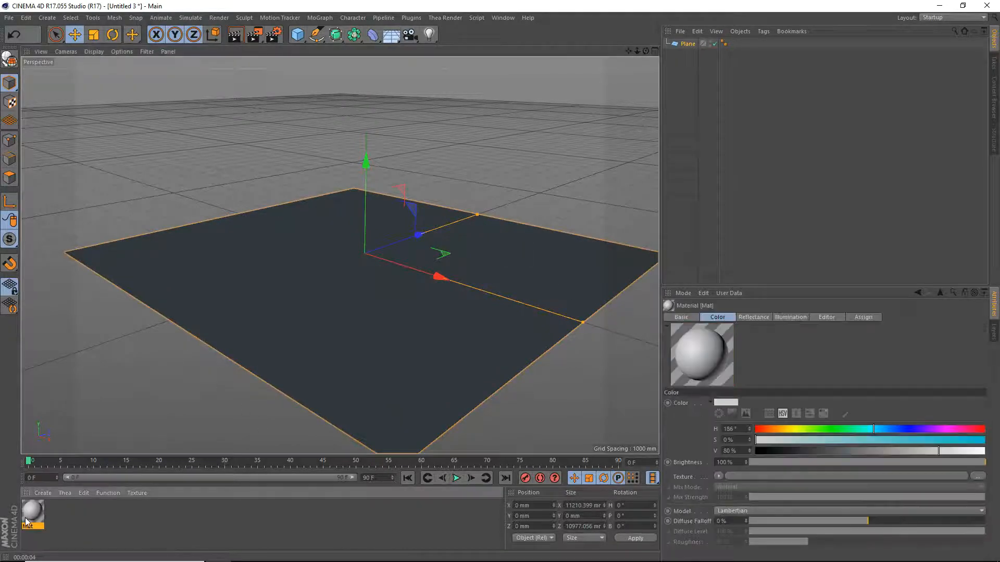
- Load FLOOR_TEXT.jpg as the material's Color texture and enable a matching normal map
double_click(33, 515)
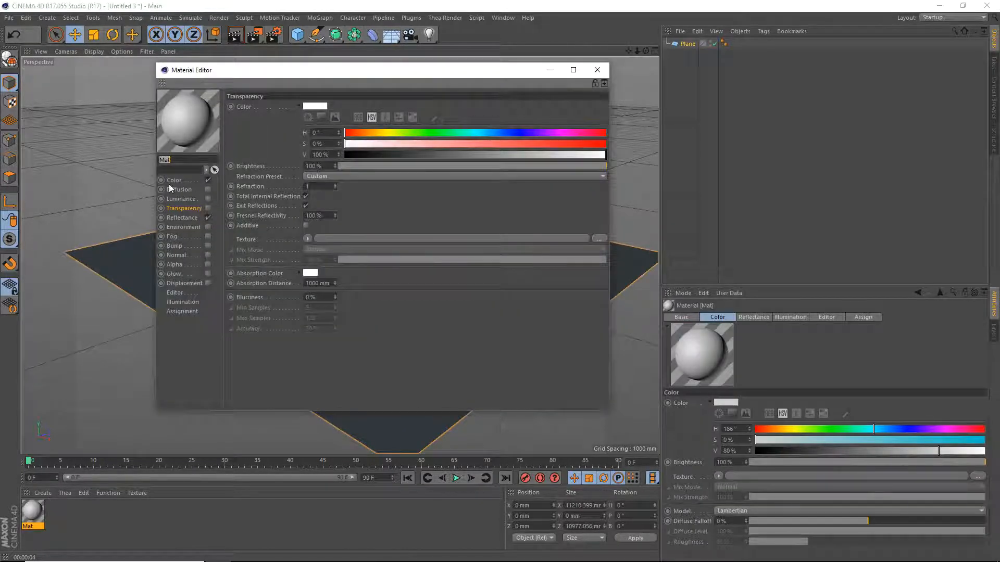
click(597, 239)
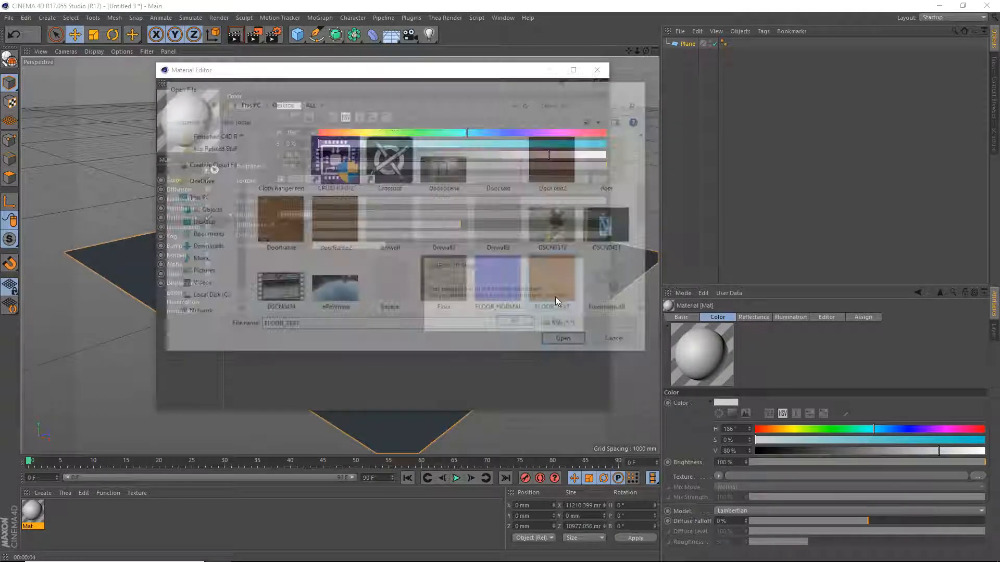
click(562, 339)
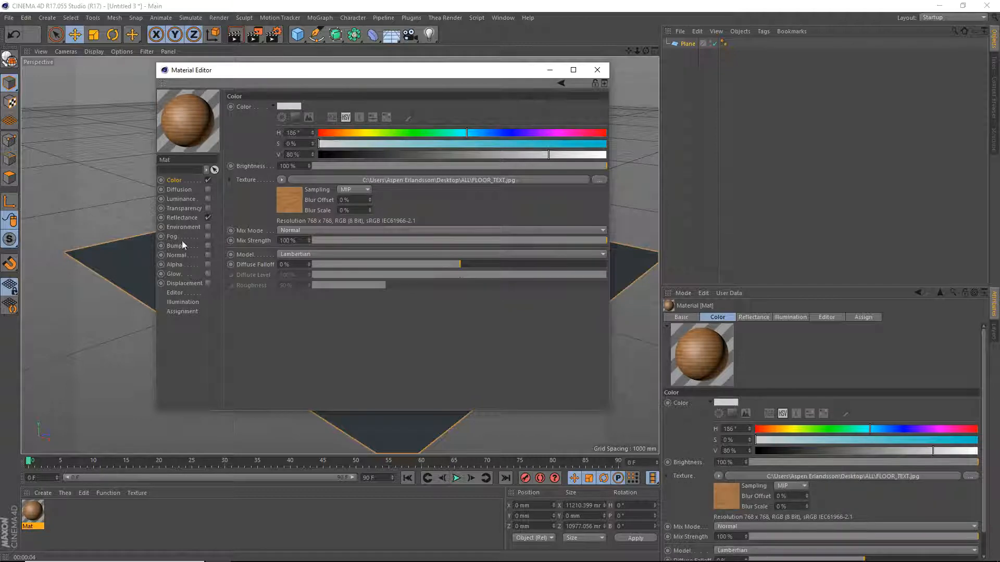
click(177, 255)
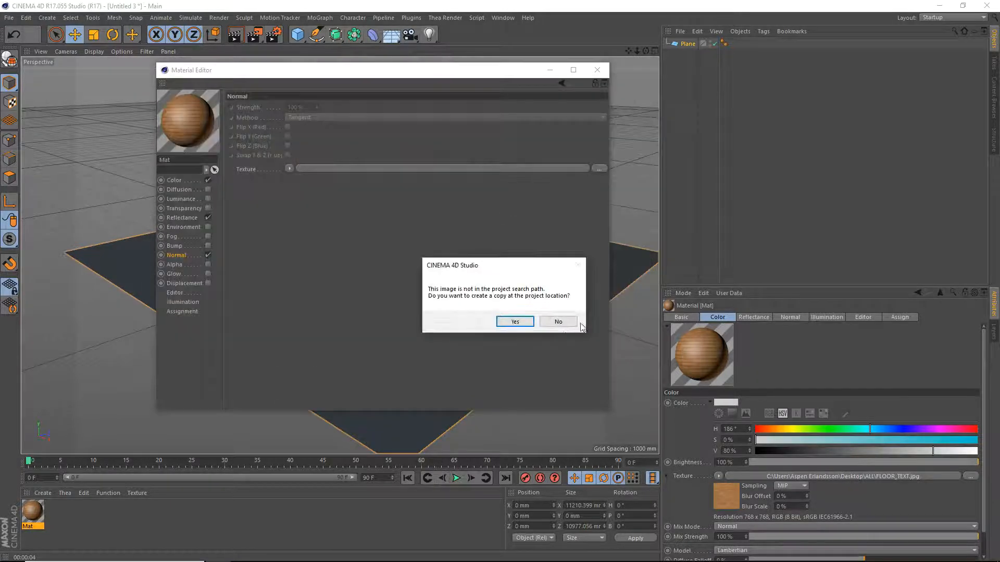
click(513, 322)
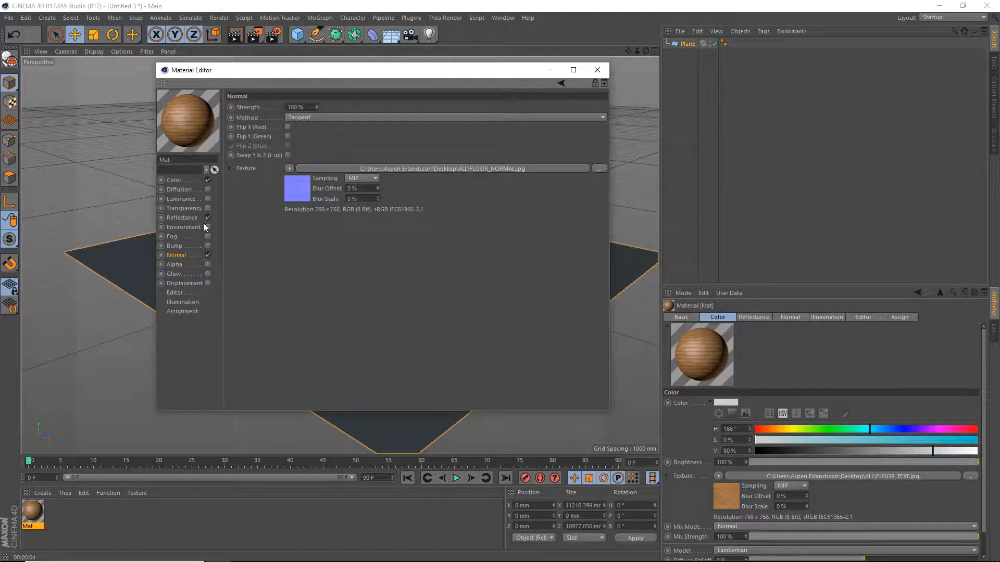
- Lower the material's Default Specular to 50% under Reflectance
click(183, 218)
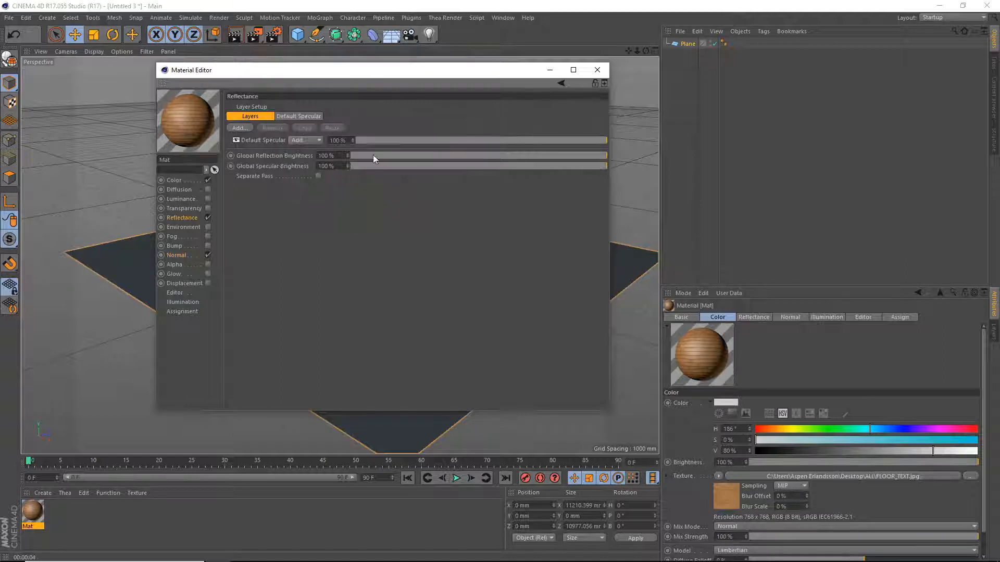
drag(606, 141, 474, 140)
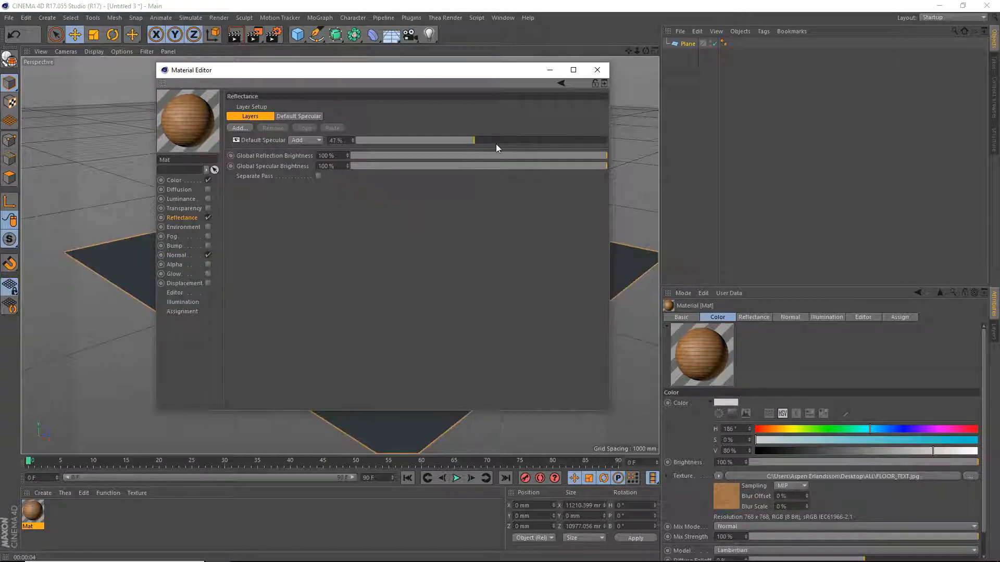
drag(472, 140, 508, 140)
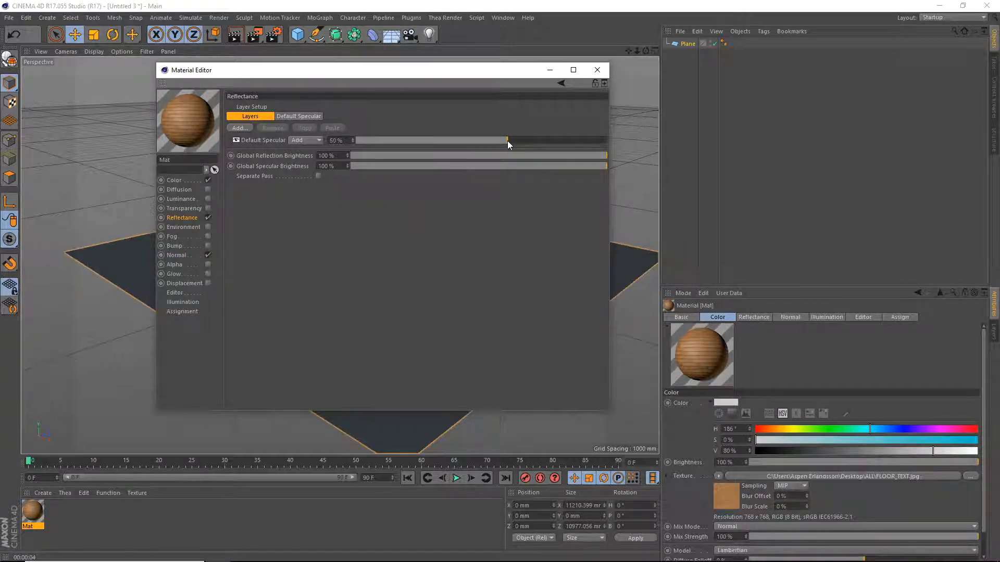
- Apply the wood material to the Plane with its texture tiling set to 20
click(597, 69)
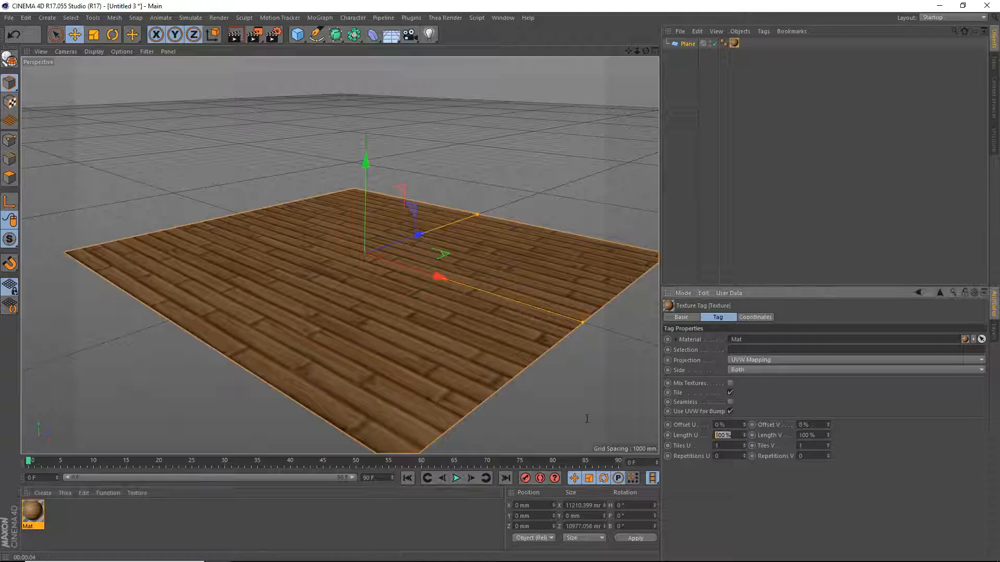
text(20)
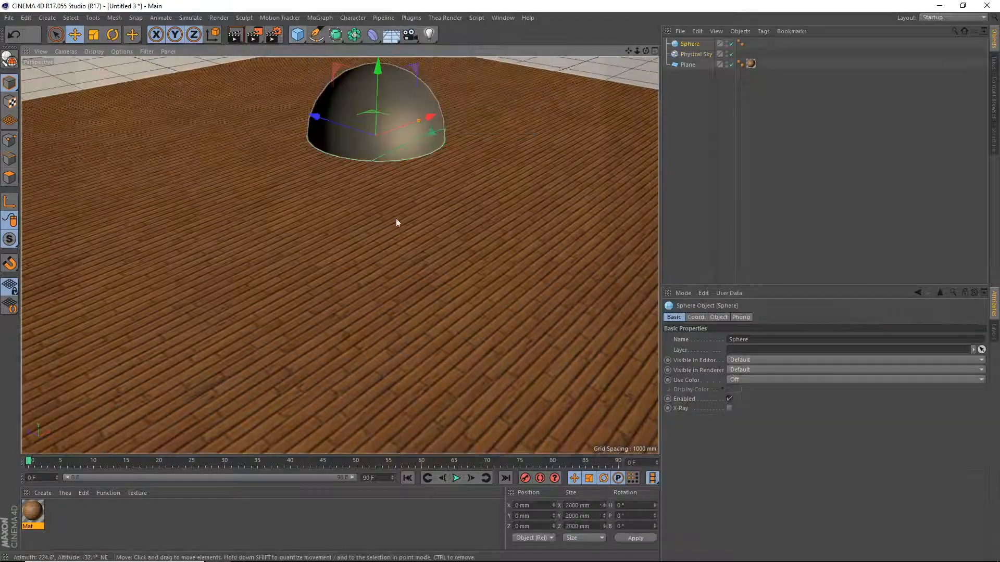
- Move the first sphere across the floor, shrink it and adjust its radius
drag(421, 133, 319, 156)
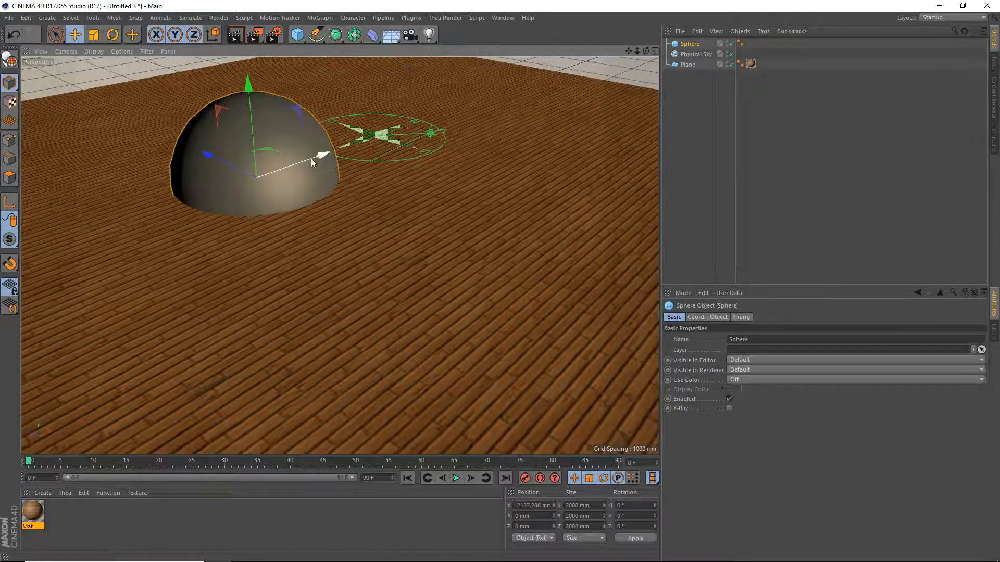
drag(319, 157, 306, 160)
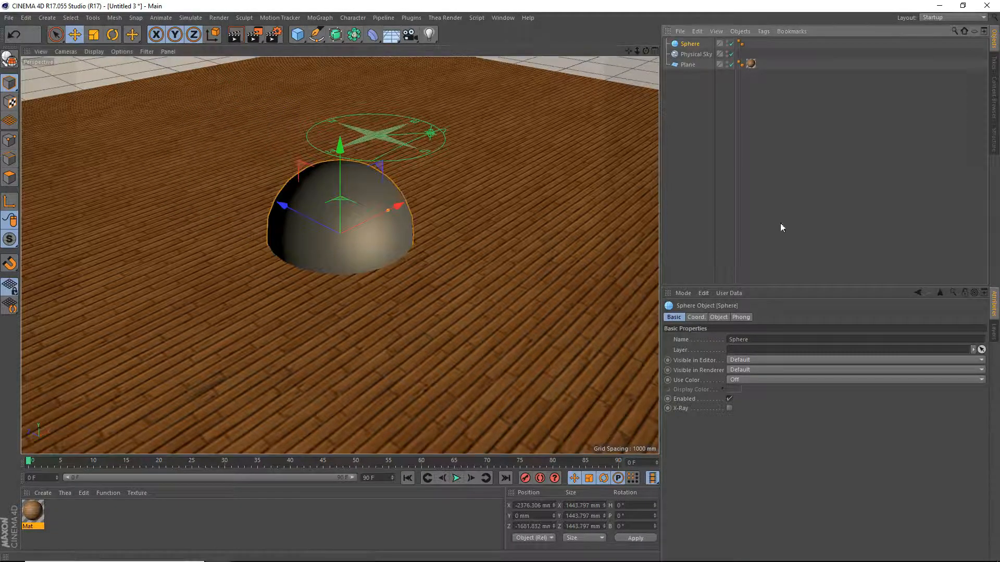
click(717, 317)
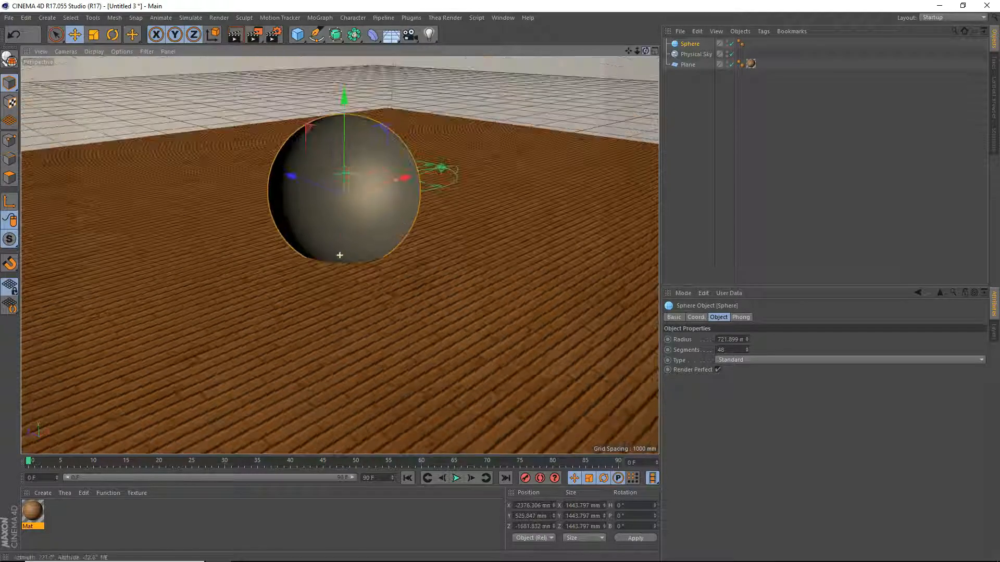
drag(339, 255, 372, 177)
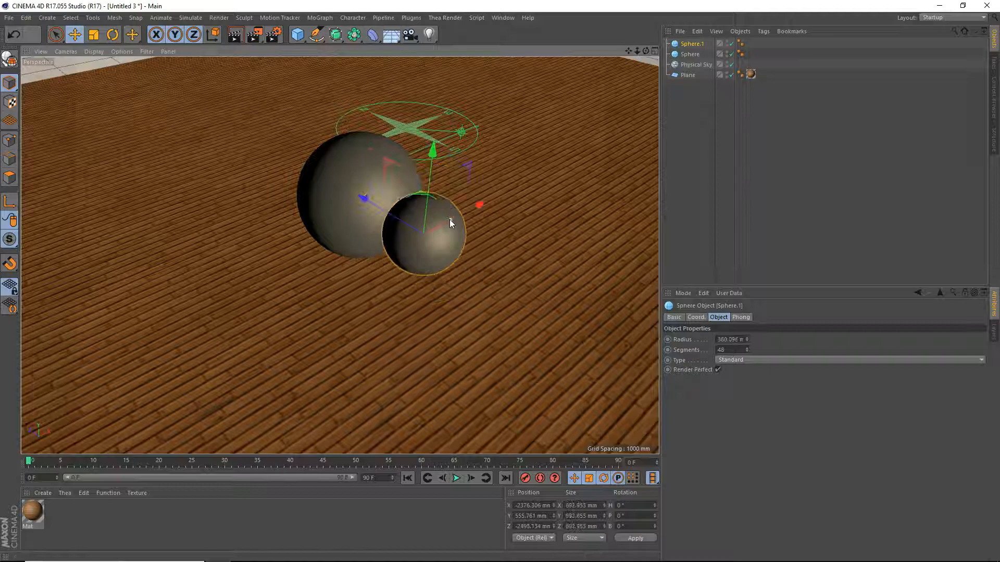
- Make two smaller copies, Sphere.1 and Sphere.2, resting beside the first on the floor
drag(450, 222, 481, 205)
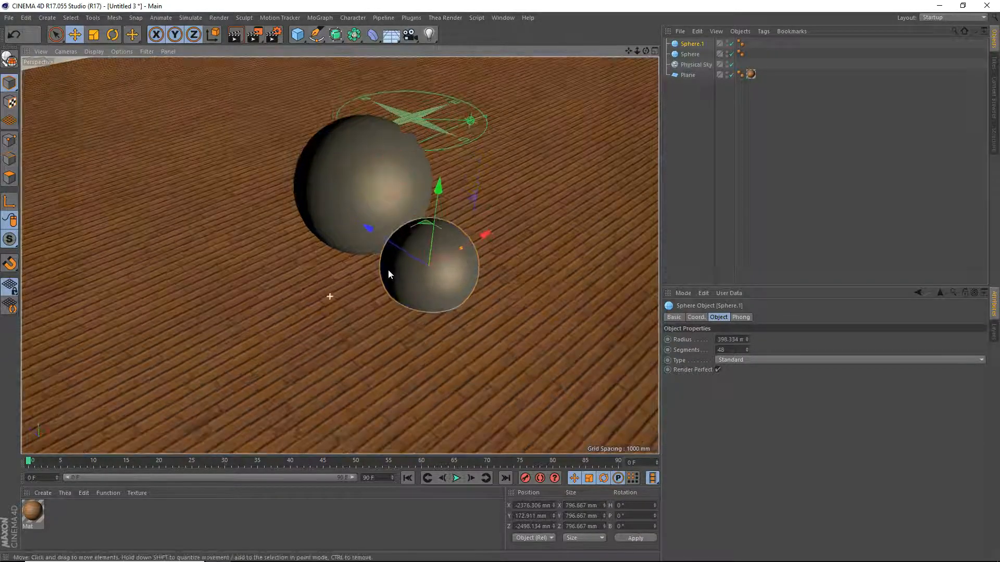
drag(388, 274, 471, 144)
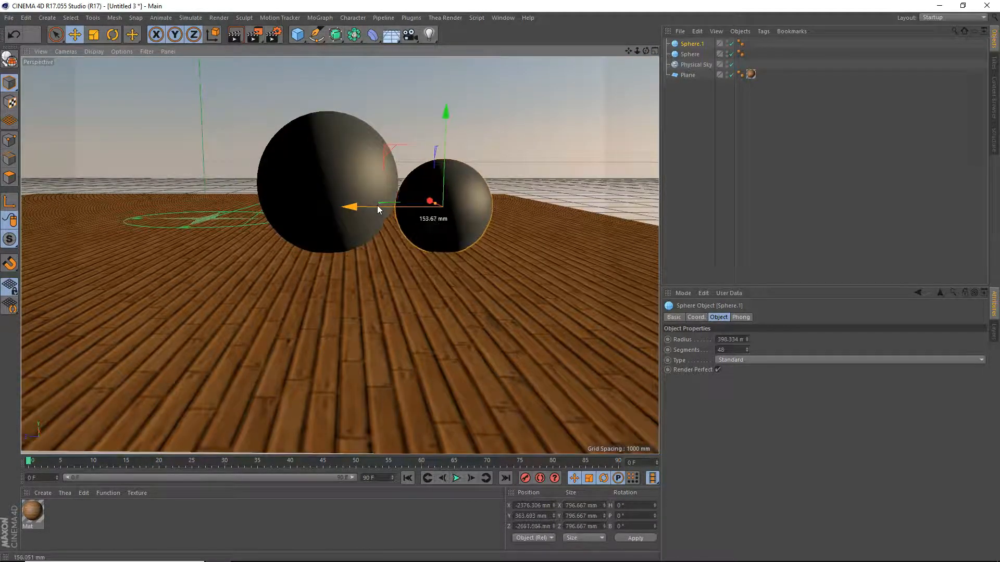
drag(432, 202, 433, 220)
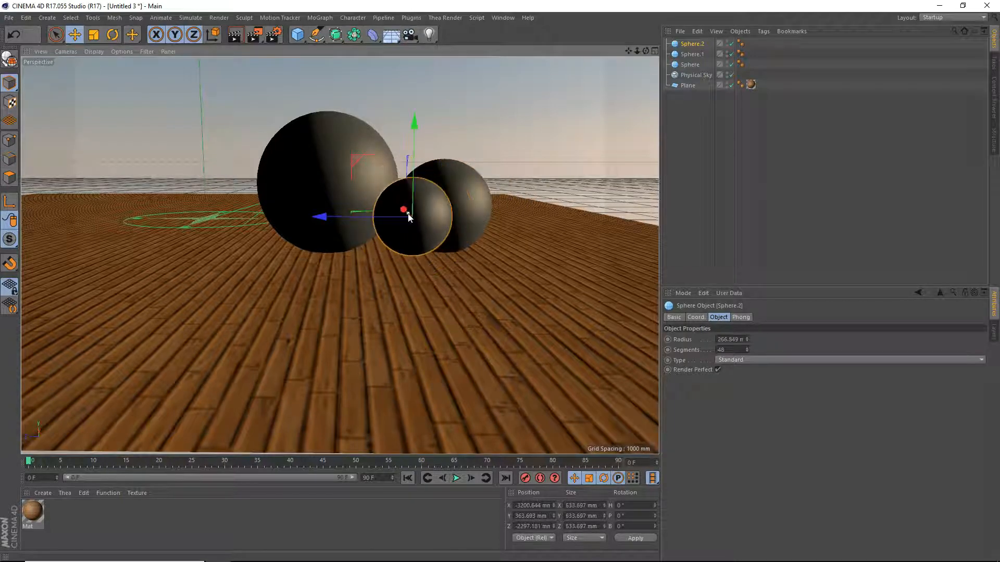
drag(408, 217, 392, 192)
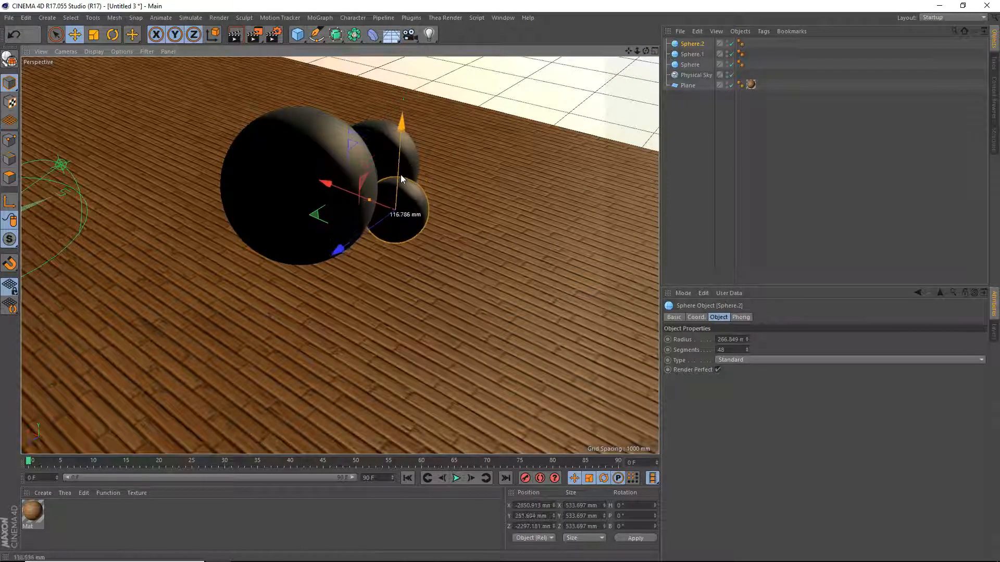
drag(402, 178, 339, 255)
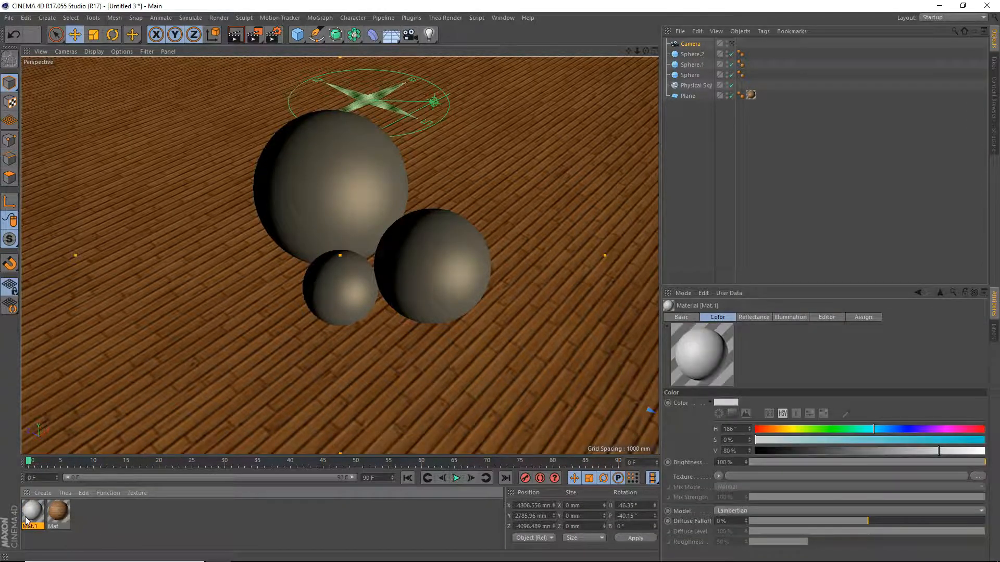
- Turn on Luminance for the white material and adjust its level
double_click(32, 513)
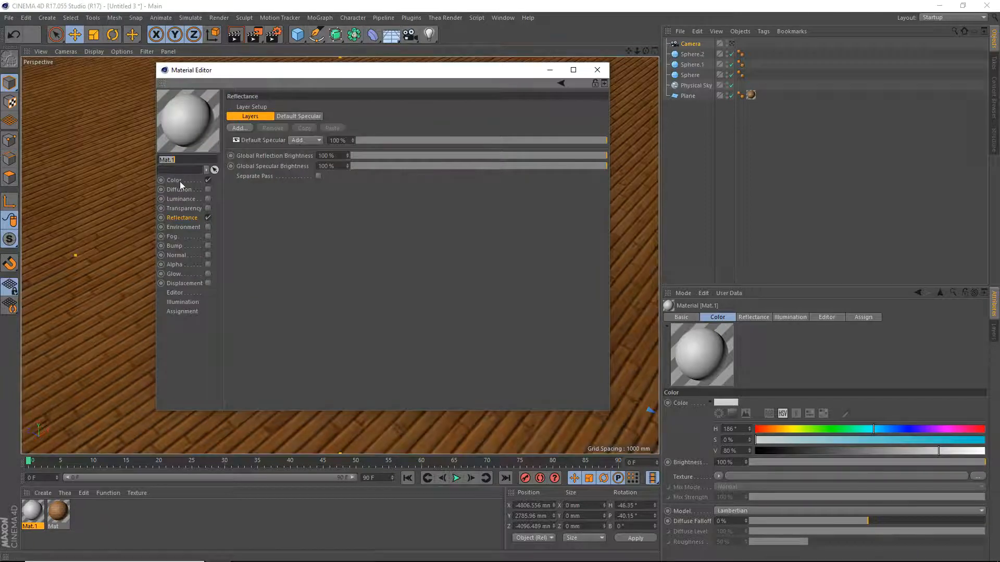
click(173, 180)
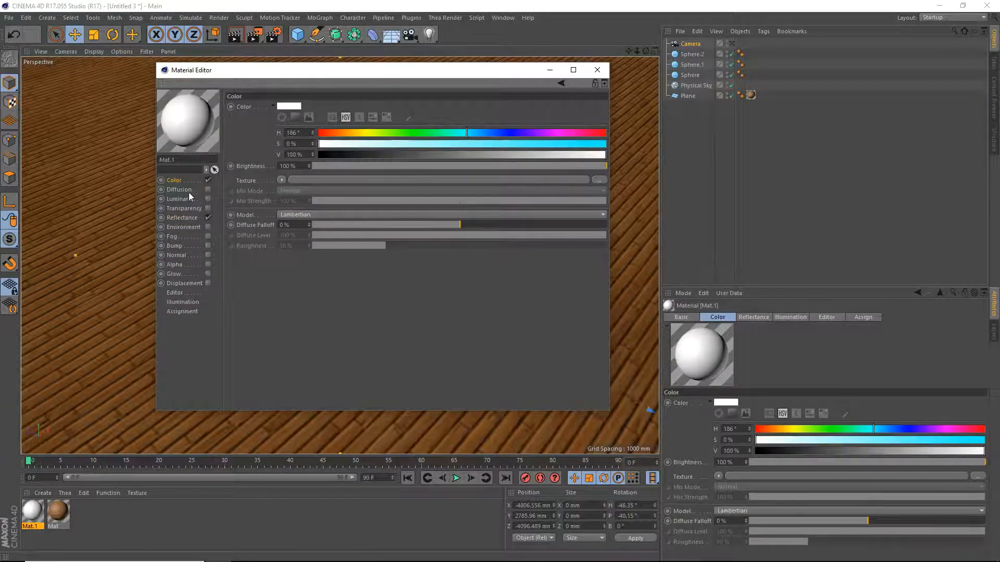
click(208, 198)
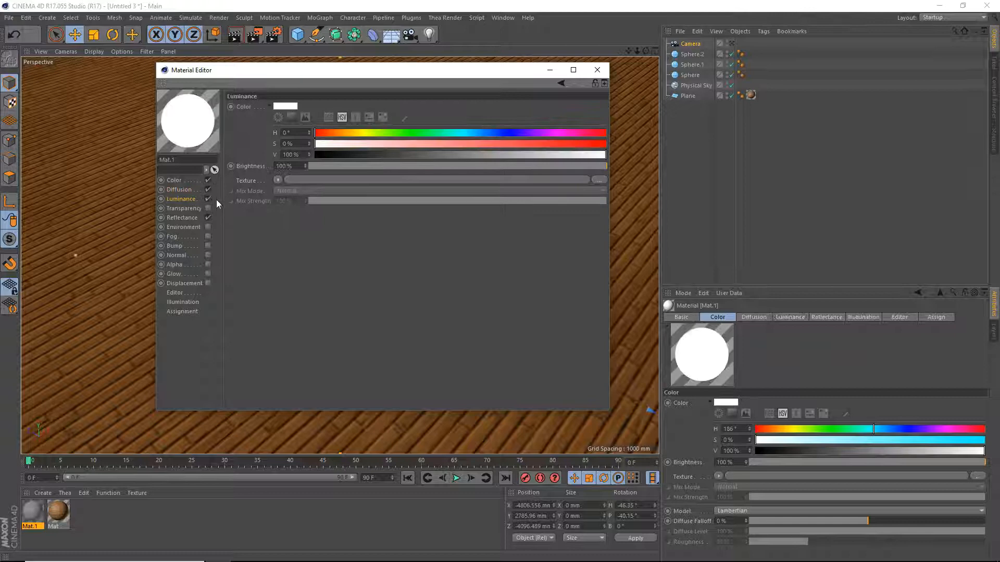
drag(600, 165, 384, 166)
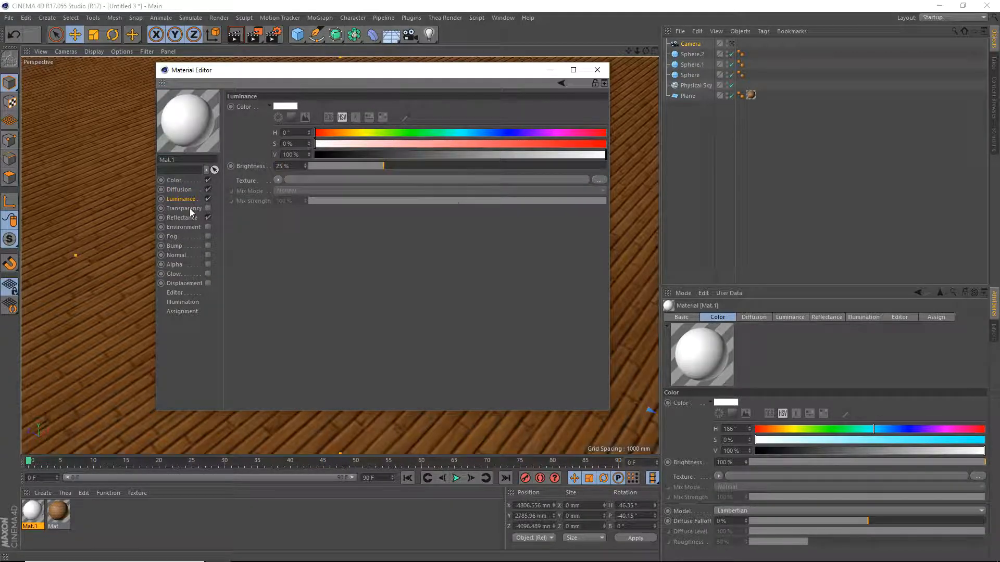
- Add a GGX reflectance layer with 15% specular strength and Additive attenuation
click(183, 218)
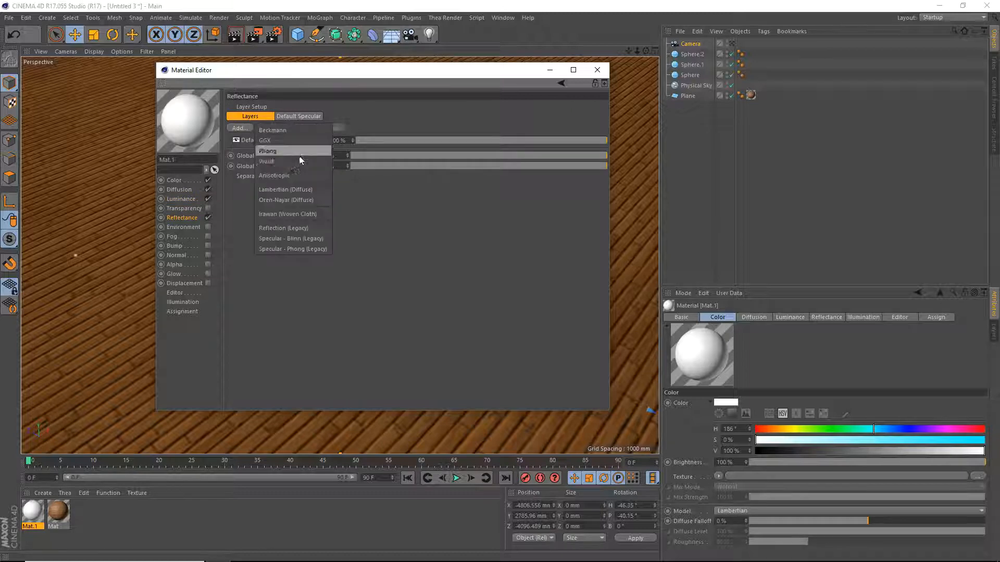
click(264, 141)
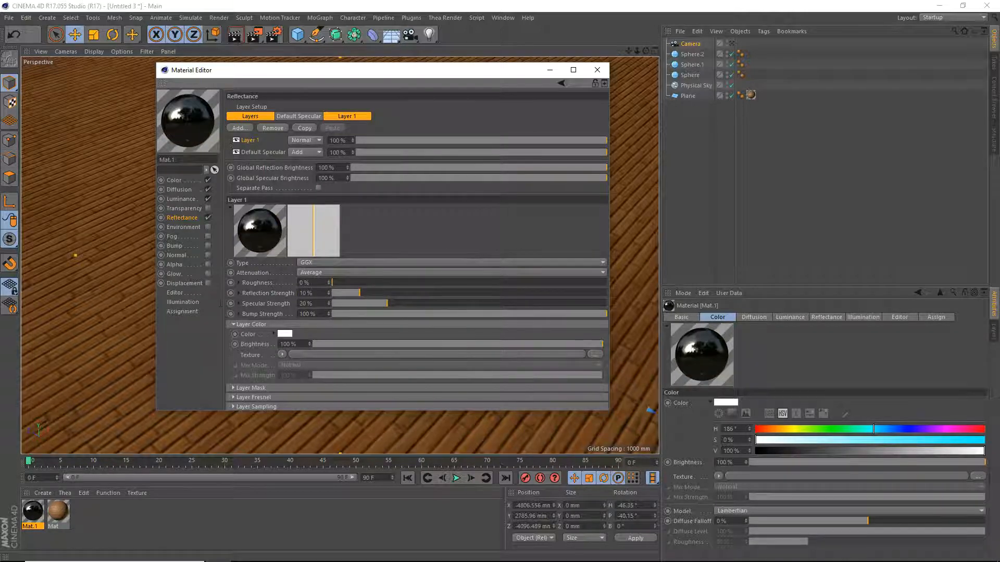
drag(369, 303, 362, 303)
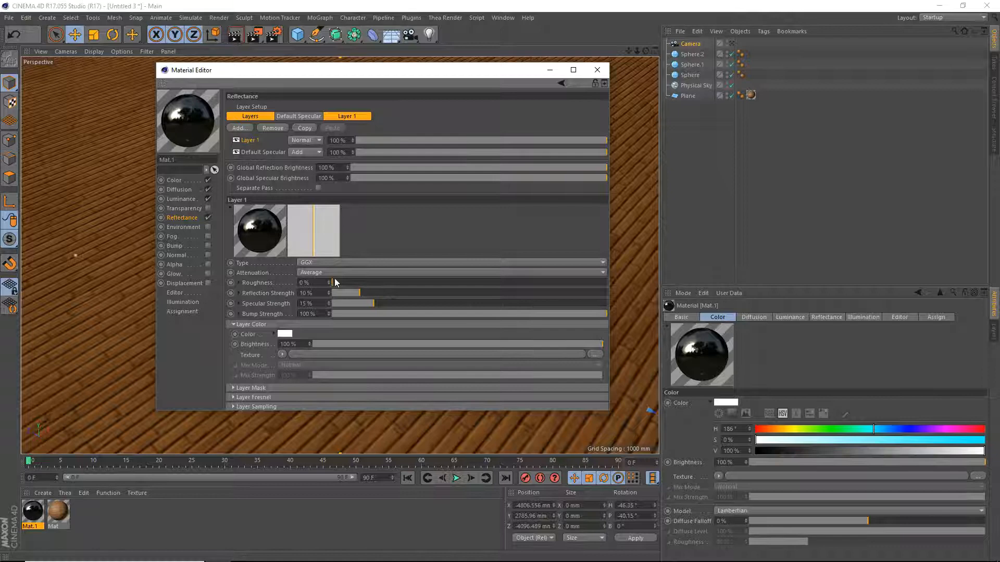
click(451, 272)
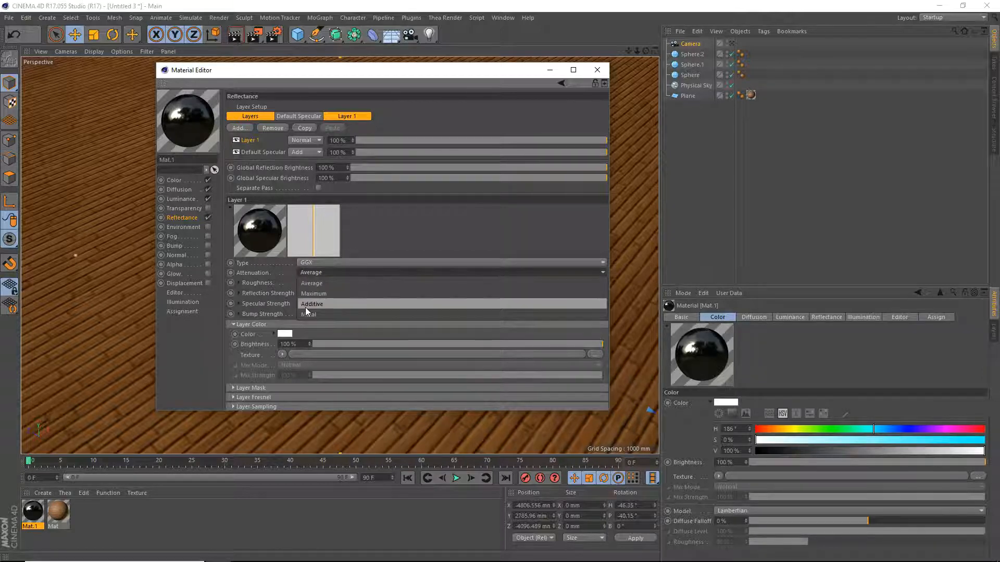
click(311, 303)
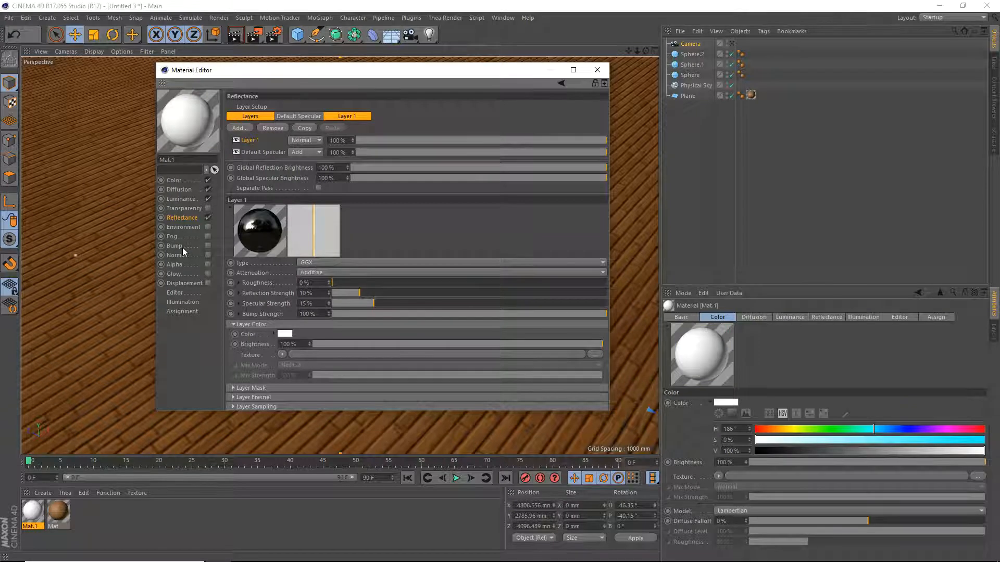
- Enable Bump with a Noise shader set to Turbulence, then close the material
click(174, 246)
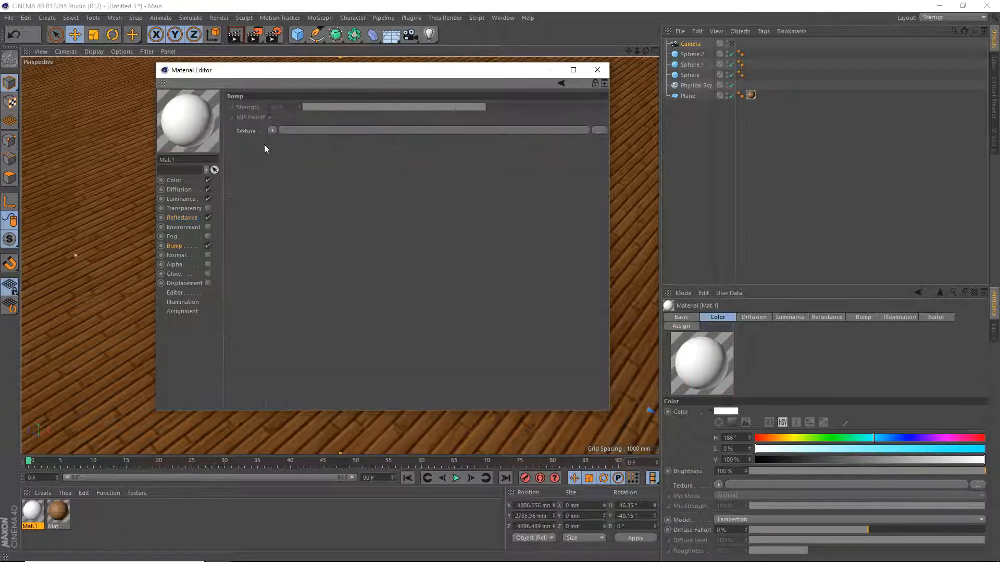
click(272, 130)
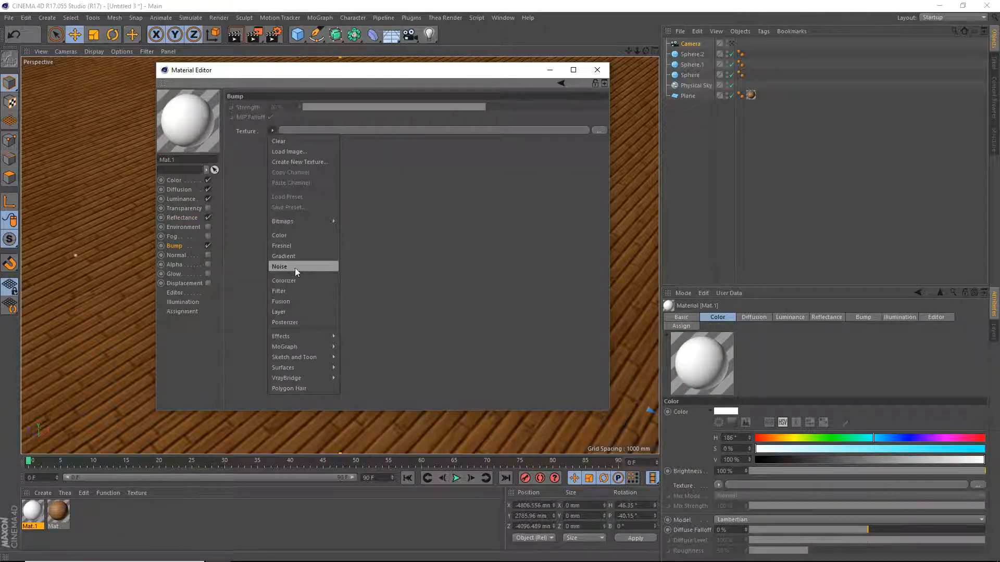
click(279, 266)
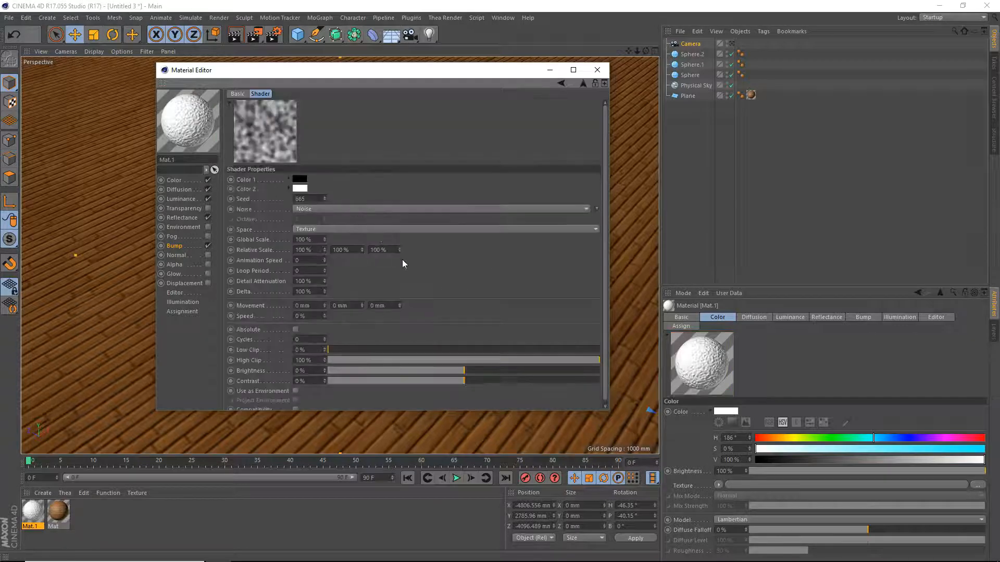
click(441, 208)
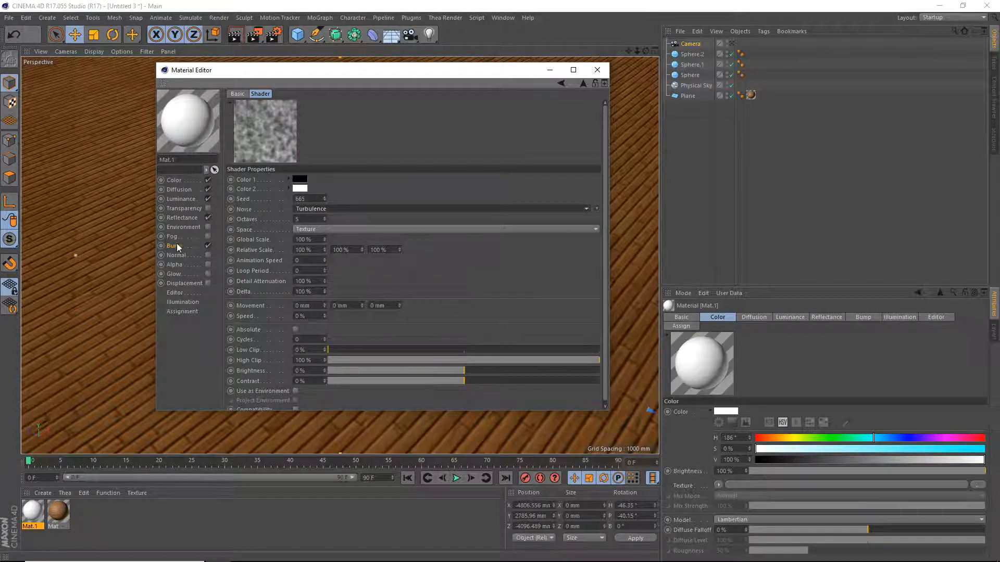
click(186, 208)
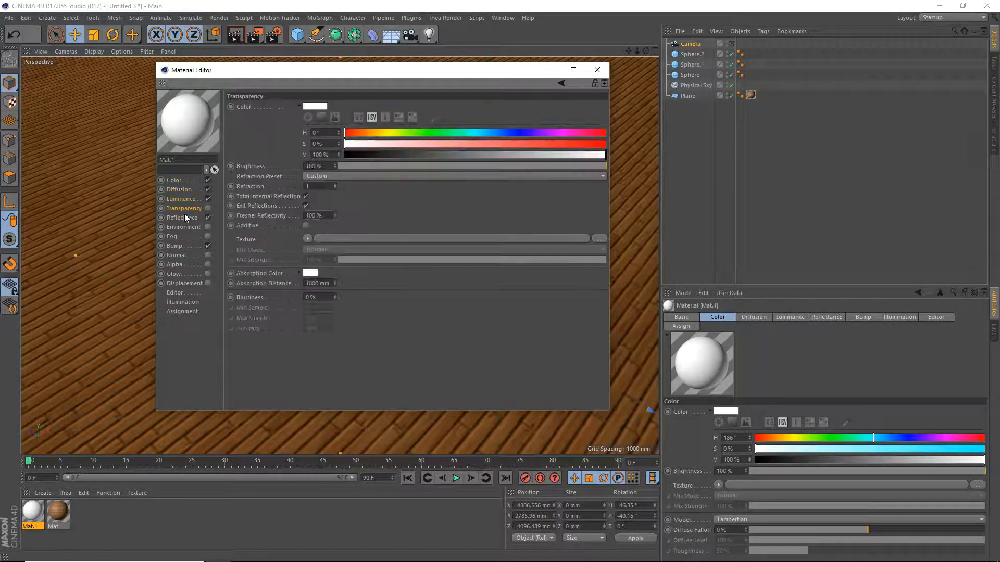
click(596, 69)
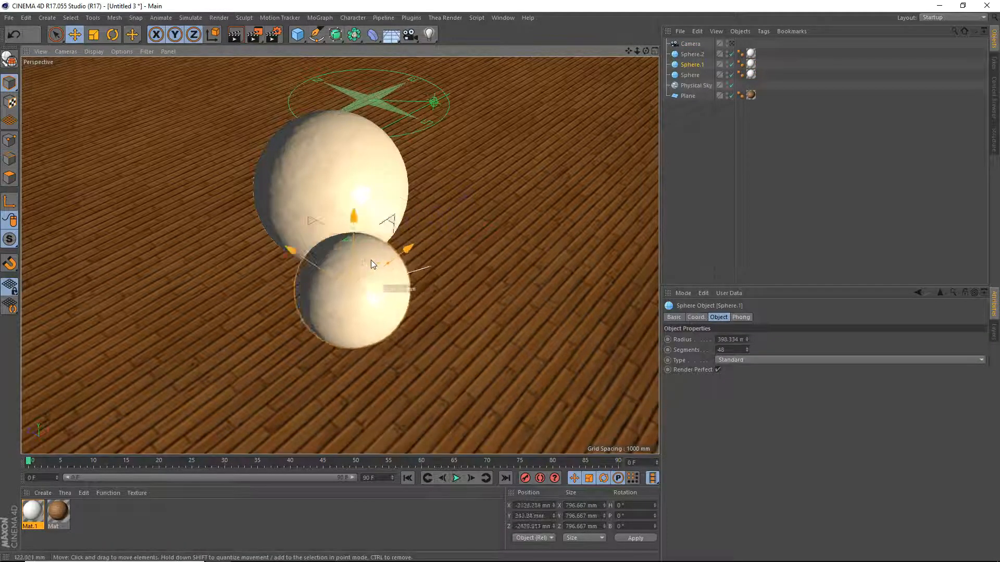
- Drag a sphere so the three sit touching each other on the plane
drag(373, 264, 434, 261)
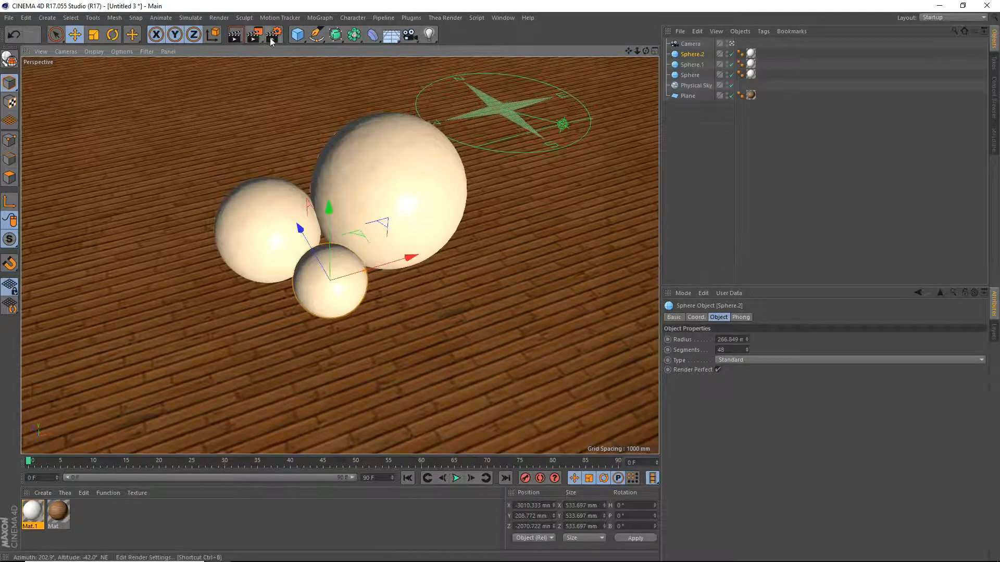
- Switch the Render Settings renderer to Physical and show its page
click(277, 34)
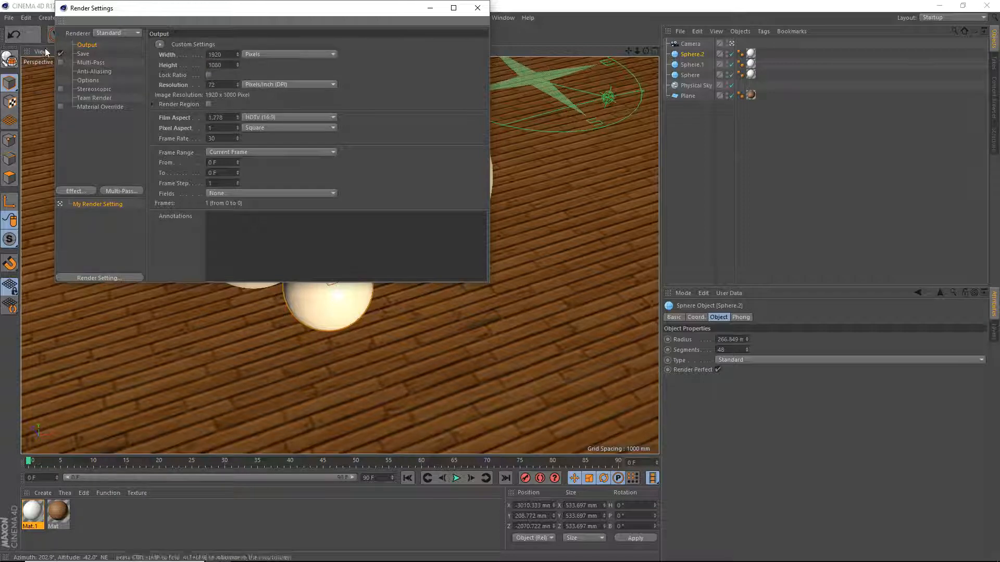
click(118, 33)
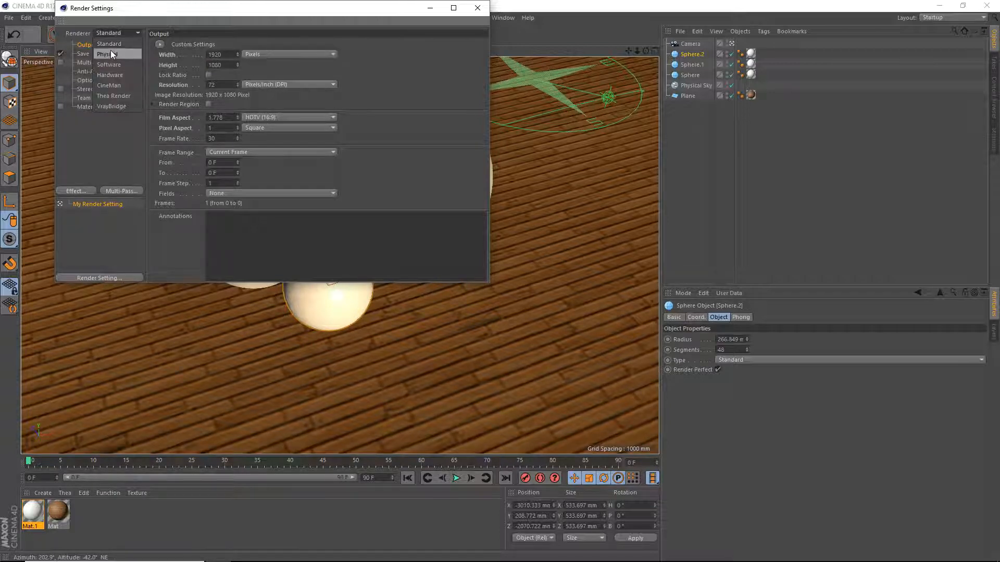
click(104, 53)
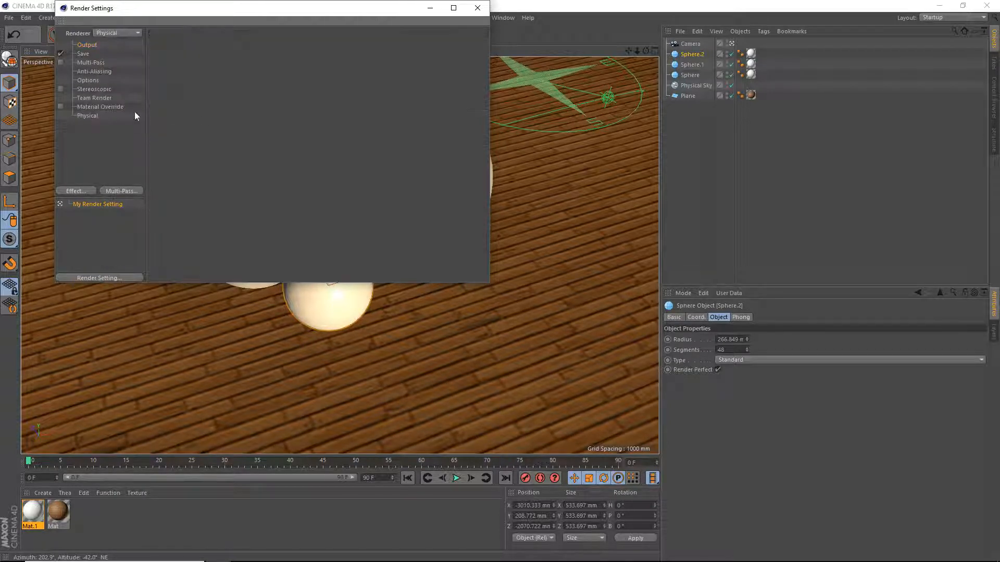
click(88, 115)
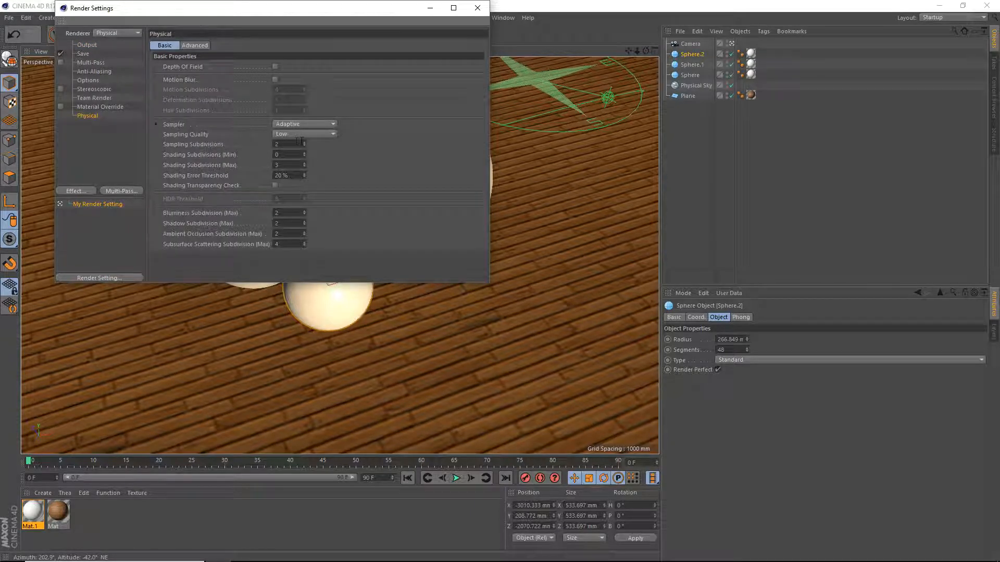
- Set the Physical renderer's Sampling Quality to High, then pick another preset
click(305, 134)
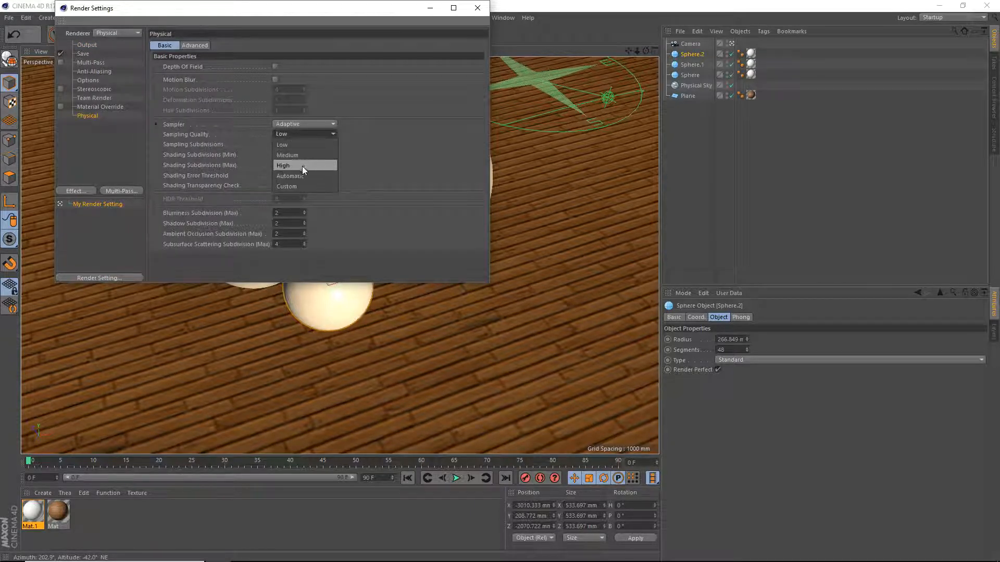
mouse_move(302, 176)
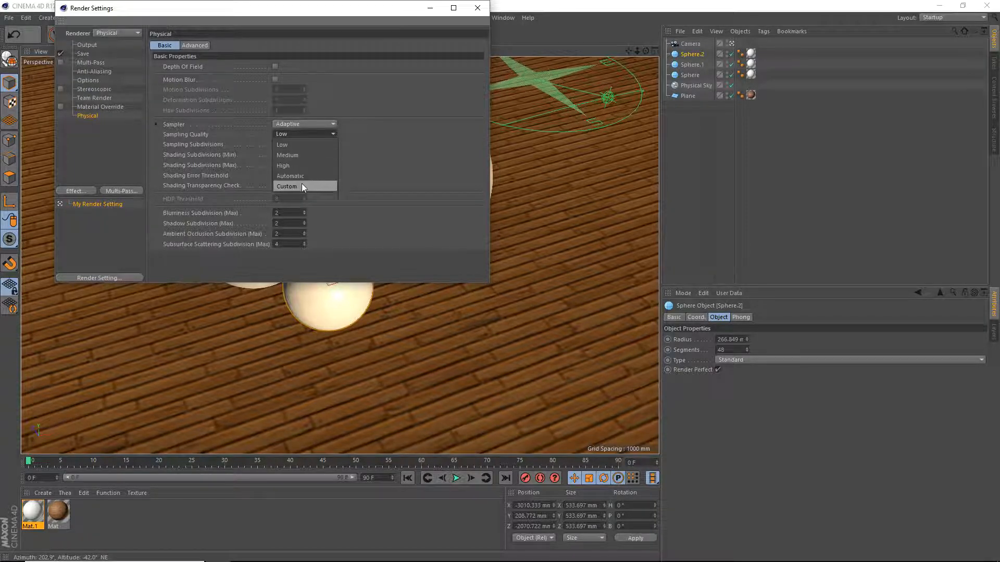
click(283, 166)
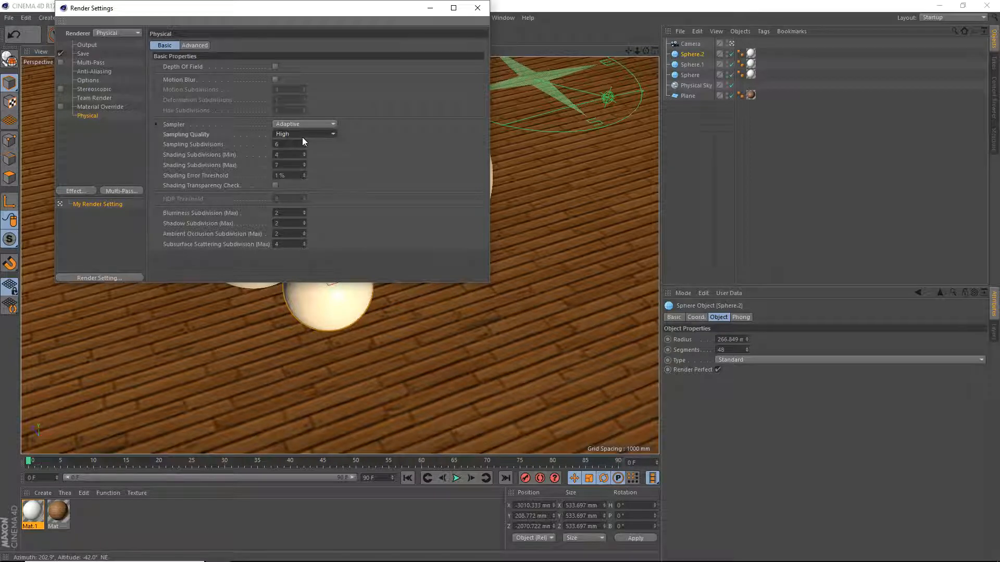
click(305, 134)
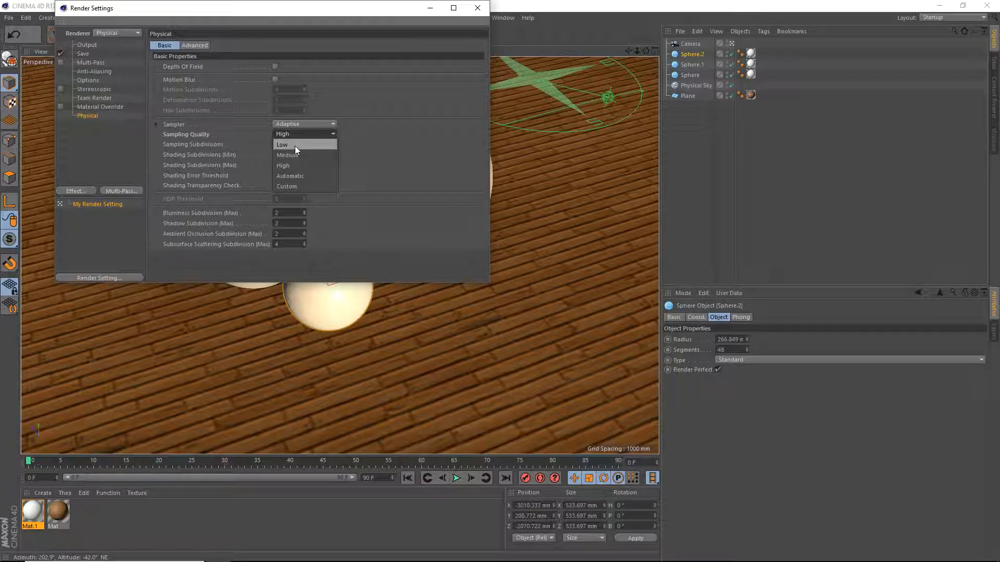
click(282, 144)
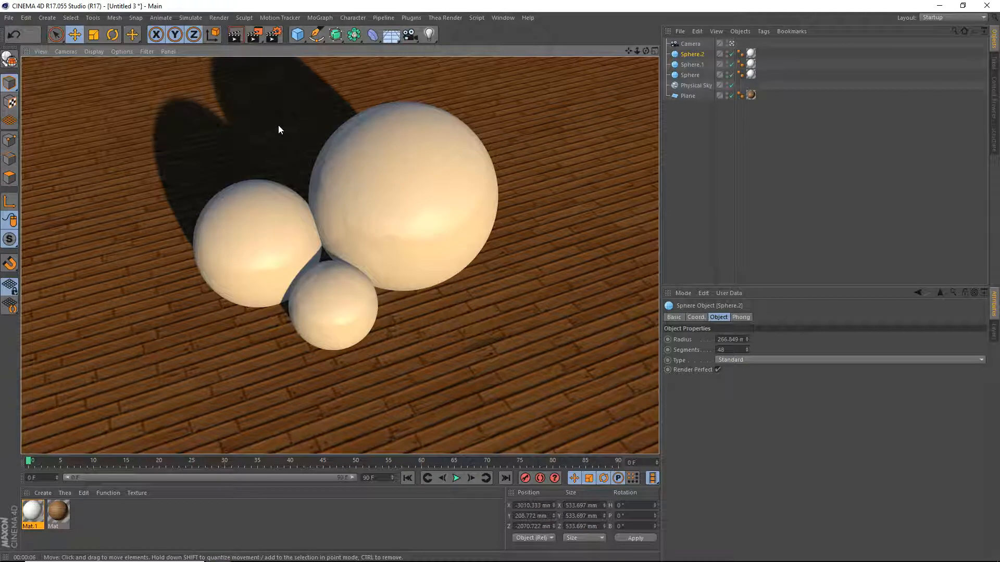
mouse_move(305, 143)
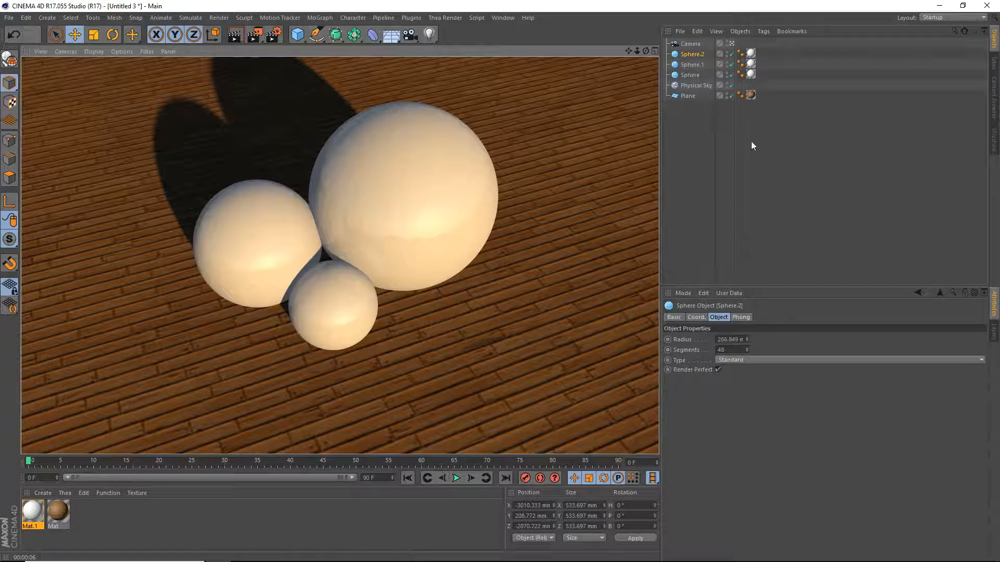
mouse_move(857, 214)
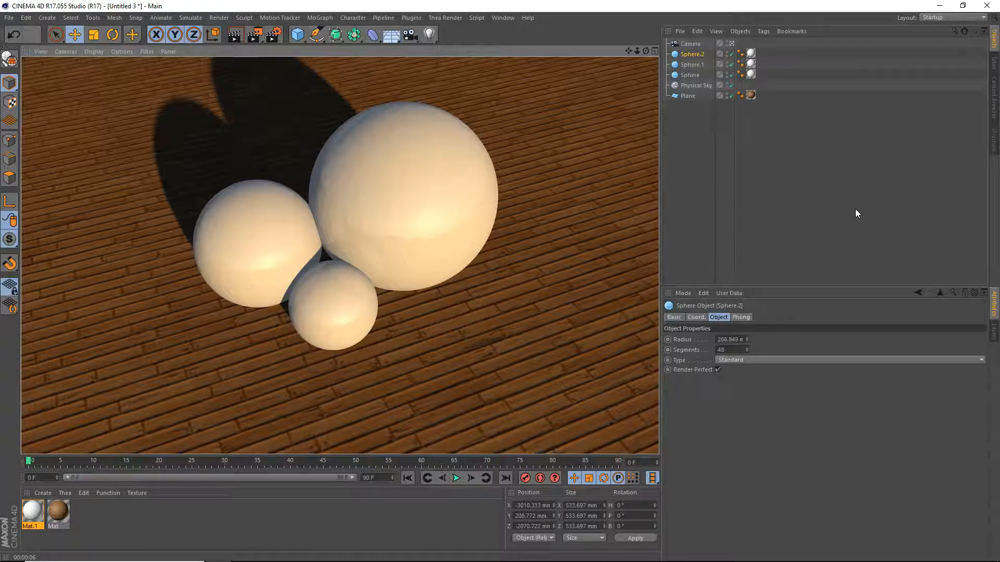